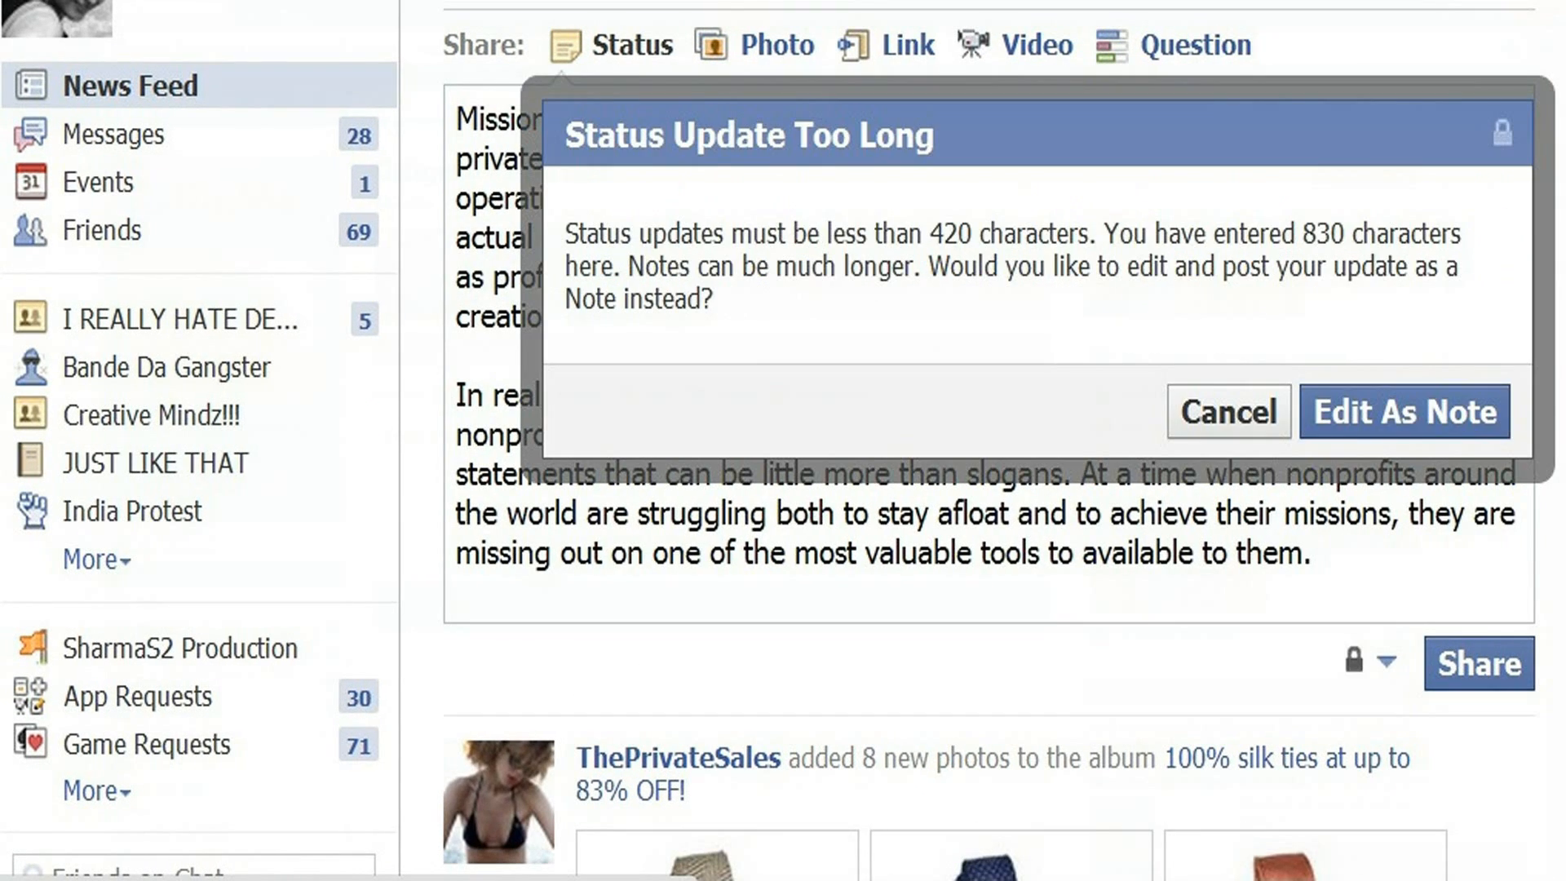
Dismiss the Status Update Too Long dialog and land on the Odigma Tutorials page wall
left_click(1228, 411)
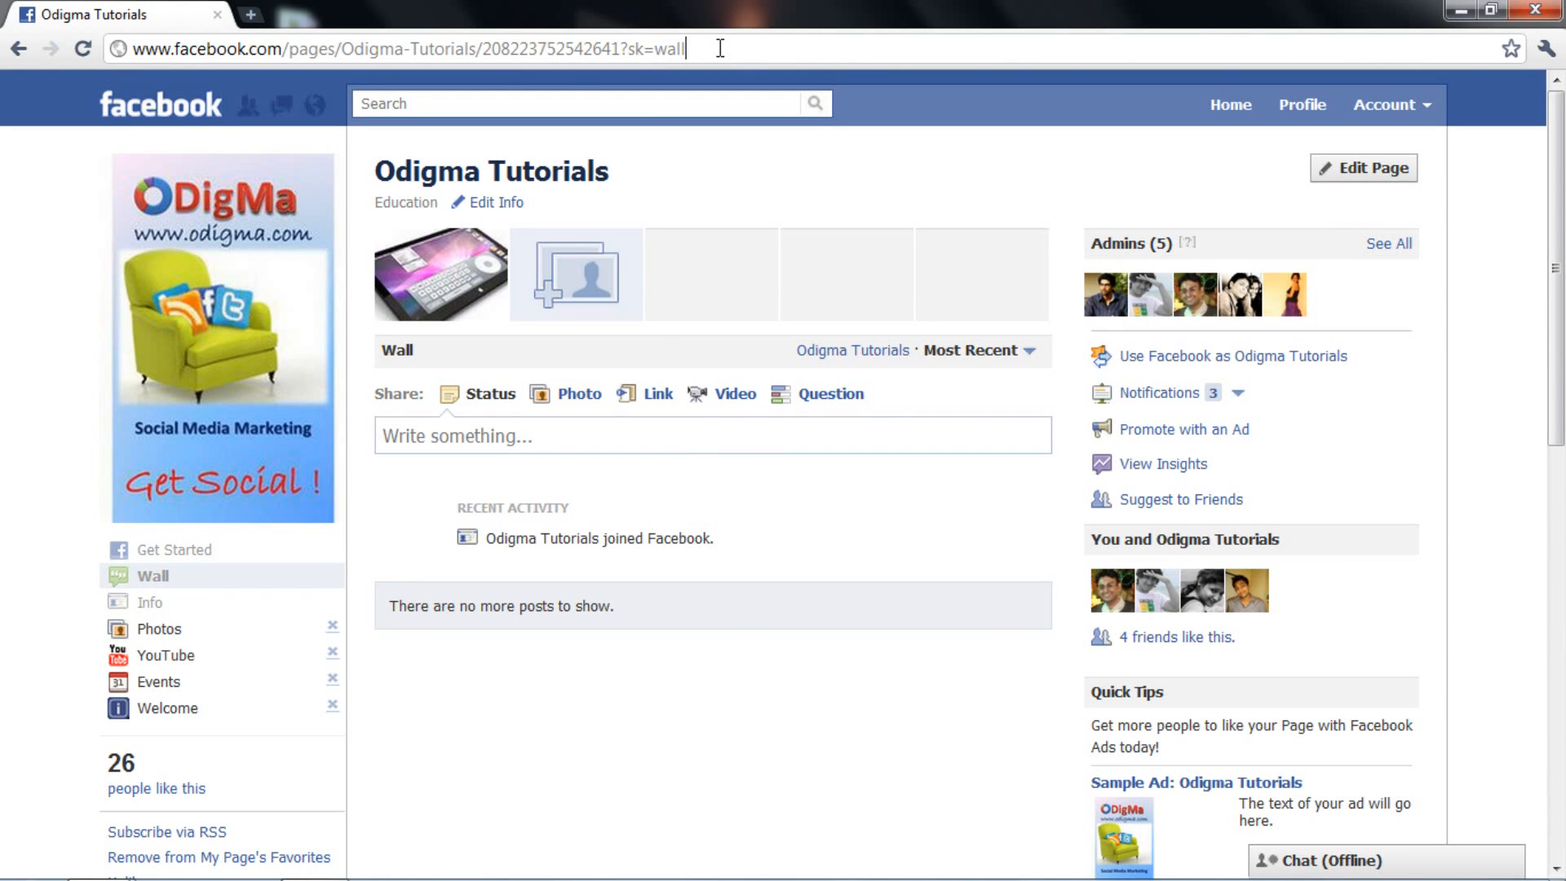
Add Notes as a page tab via the Notes app settings under Edit Page > Apps
left_click(1362, 168)
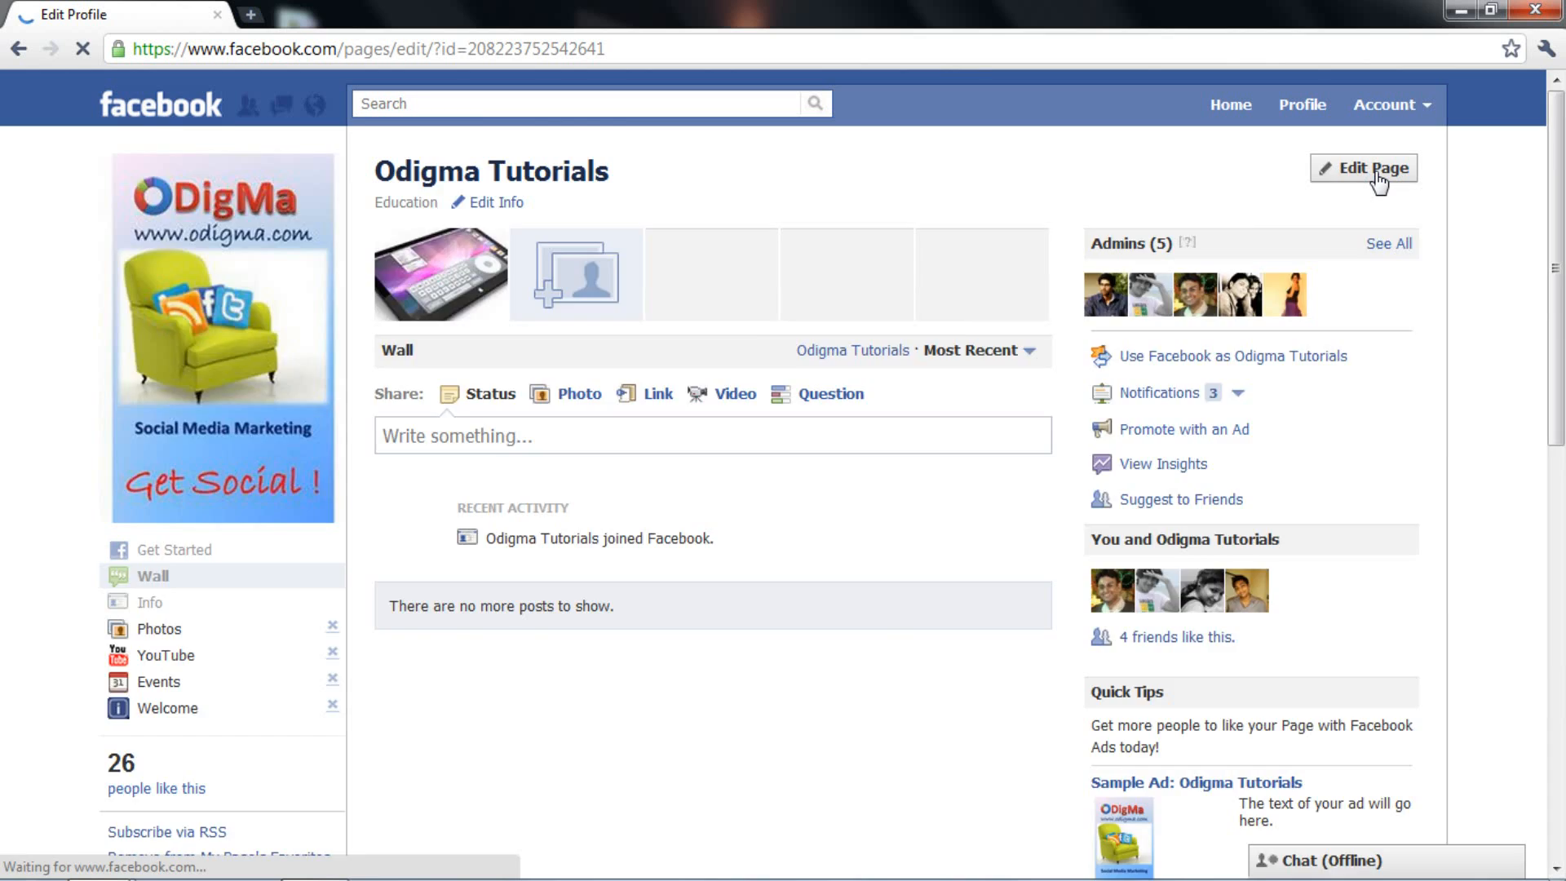
left_click(1362, 169)
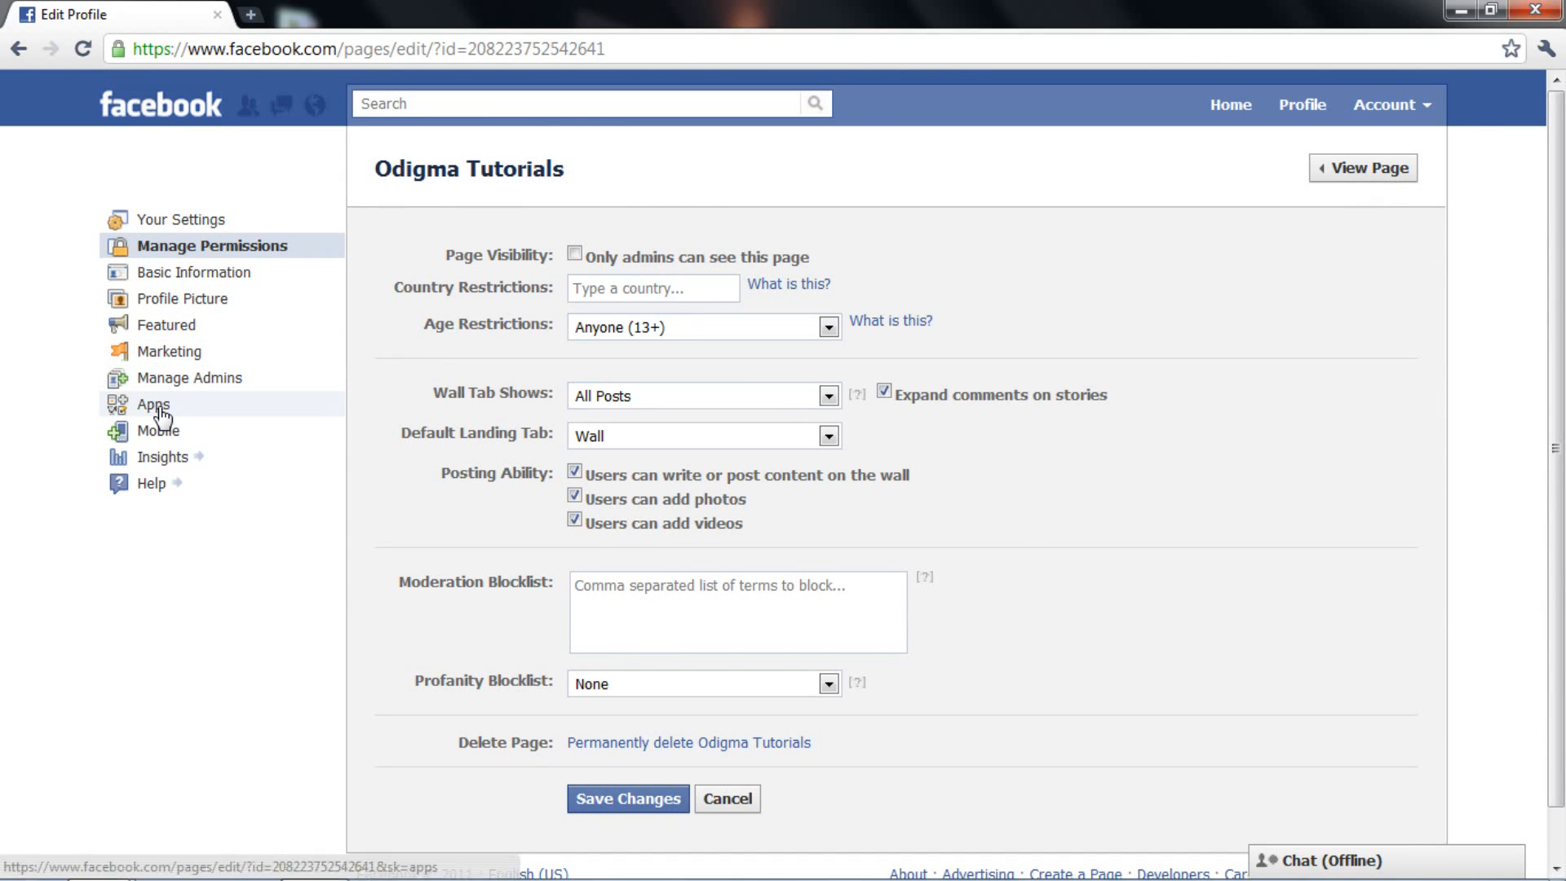
left_click(152, 405)
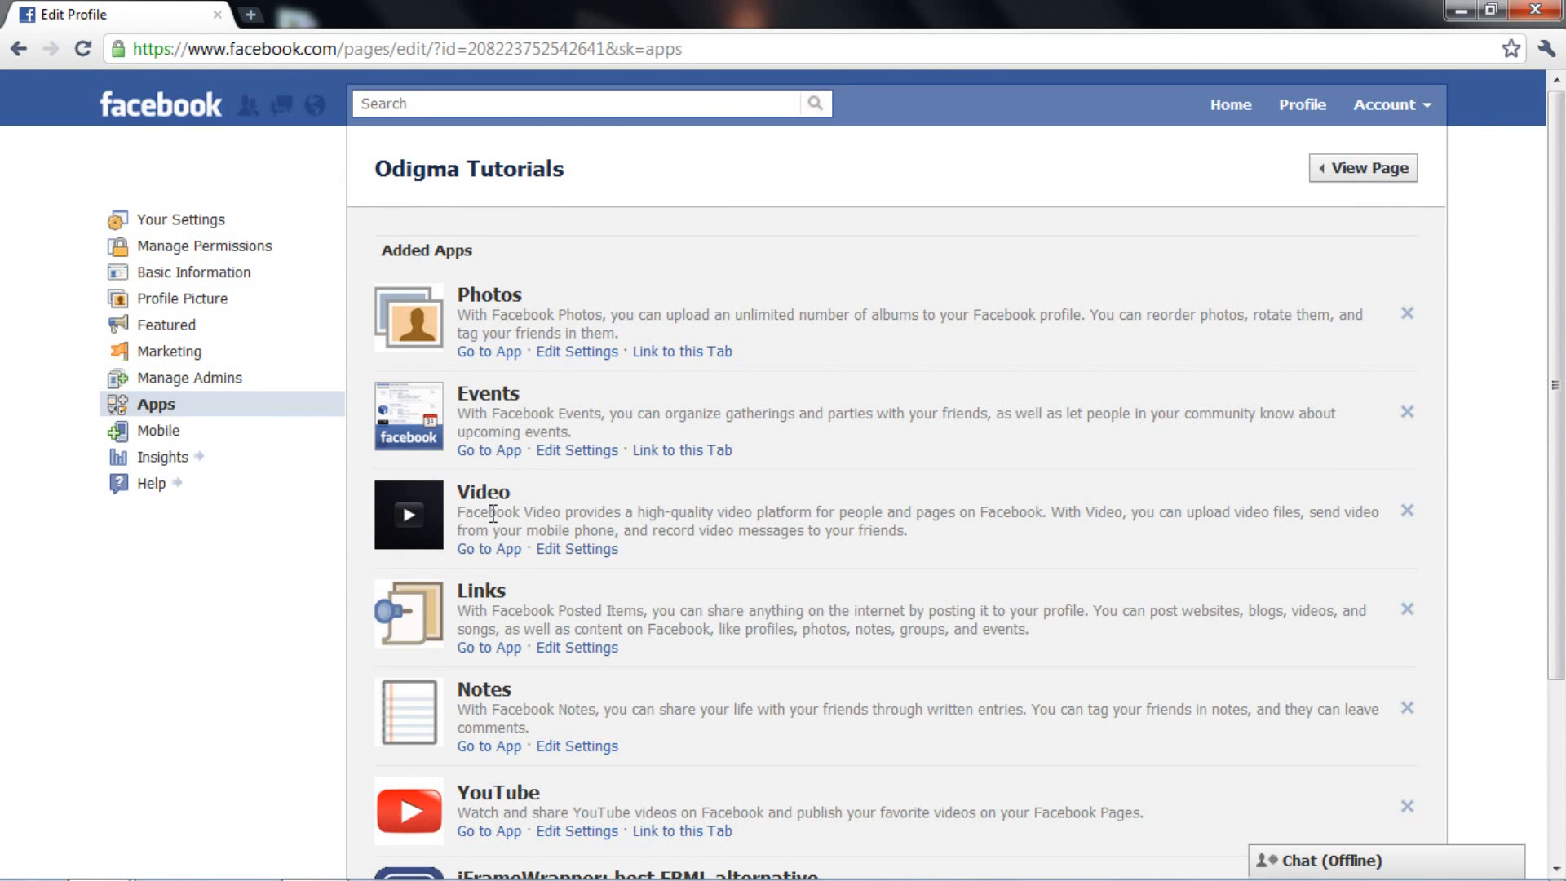
left_click(577, 746)
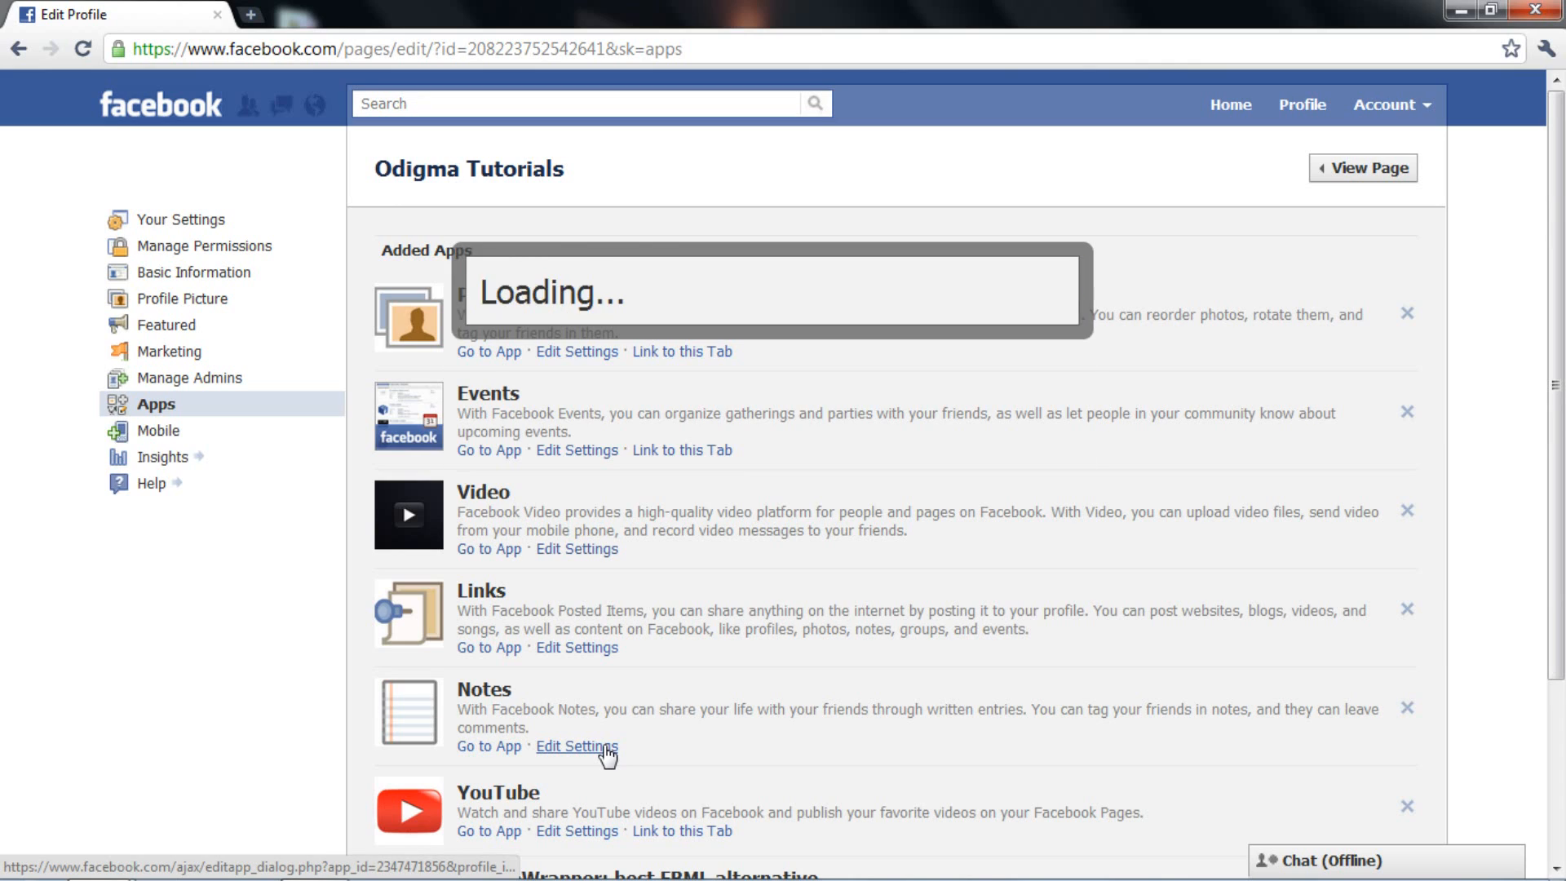
left_click(577, 746)
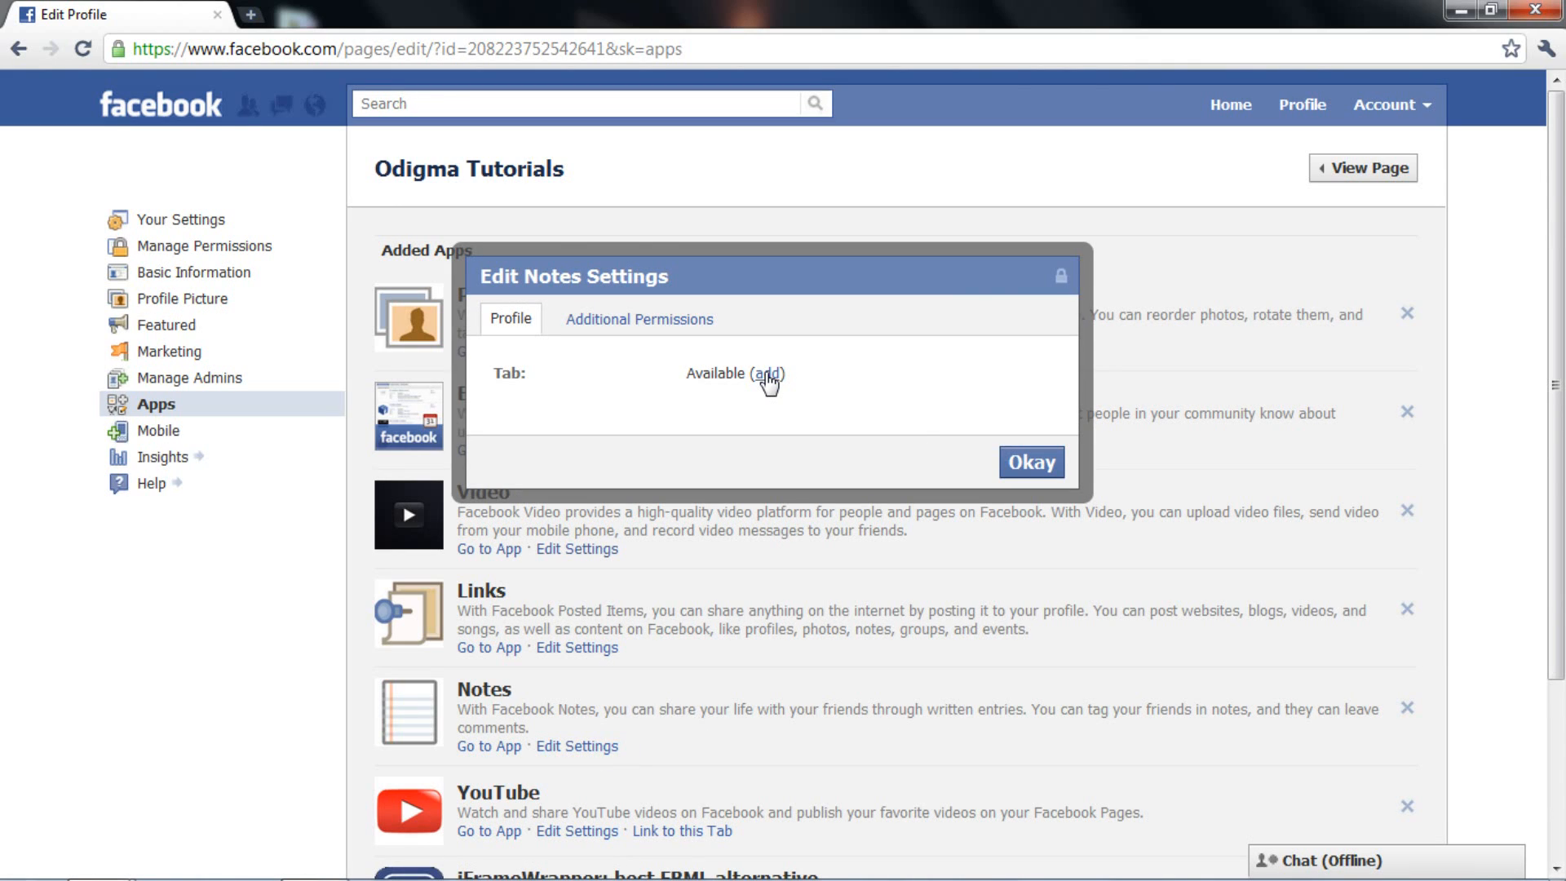
left_click(766, 374)
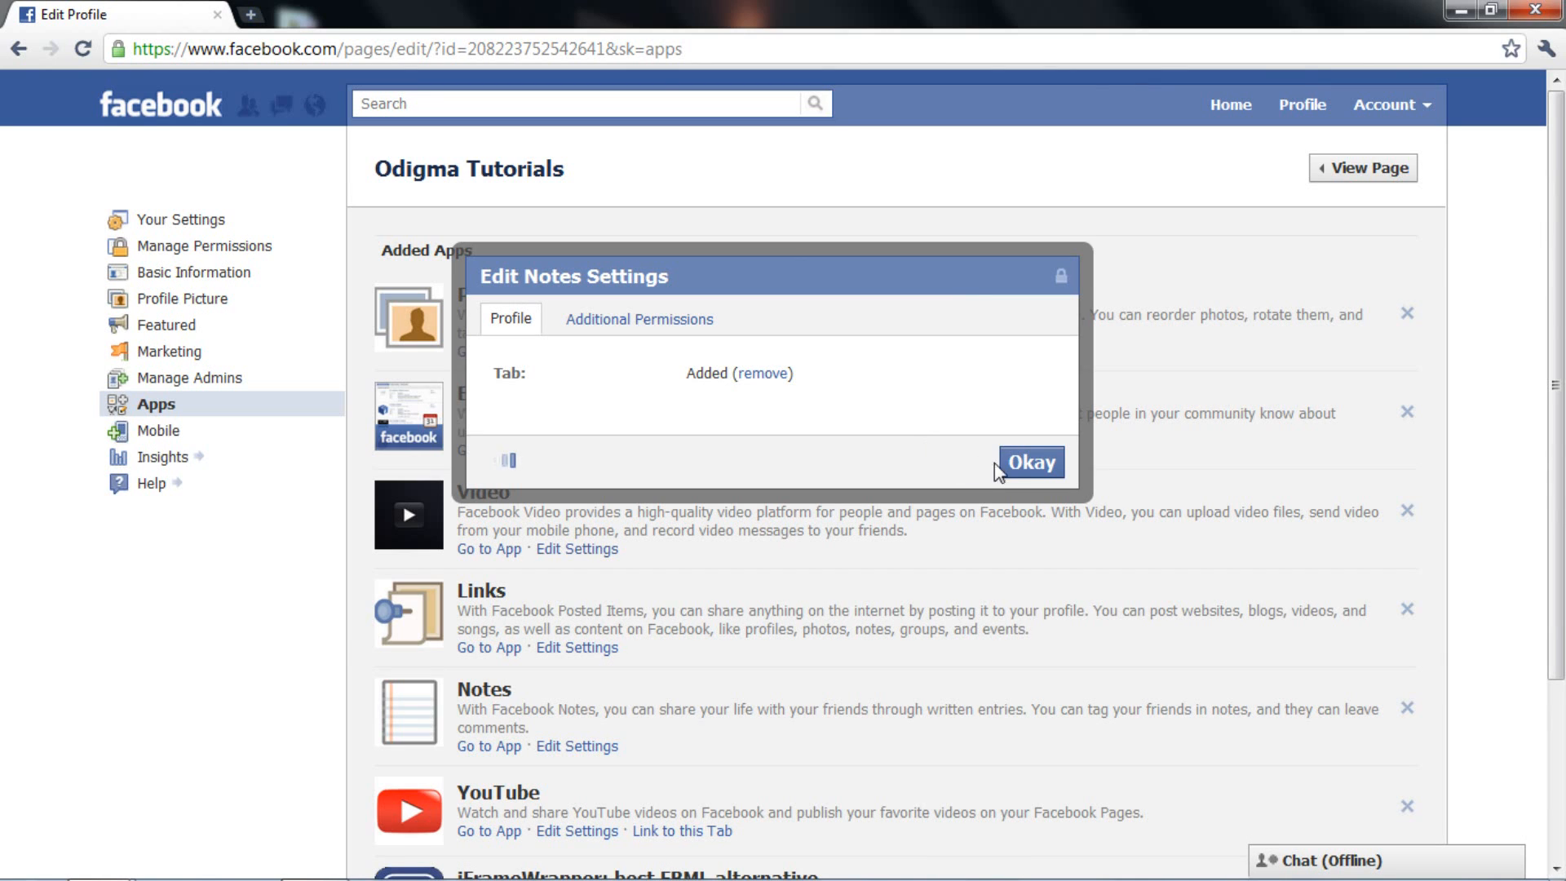
left_click(1029, 463)
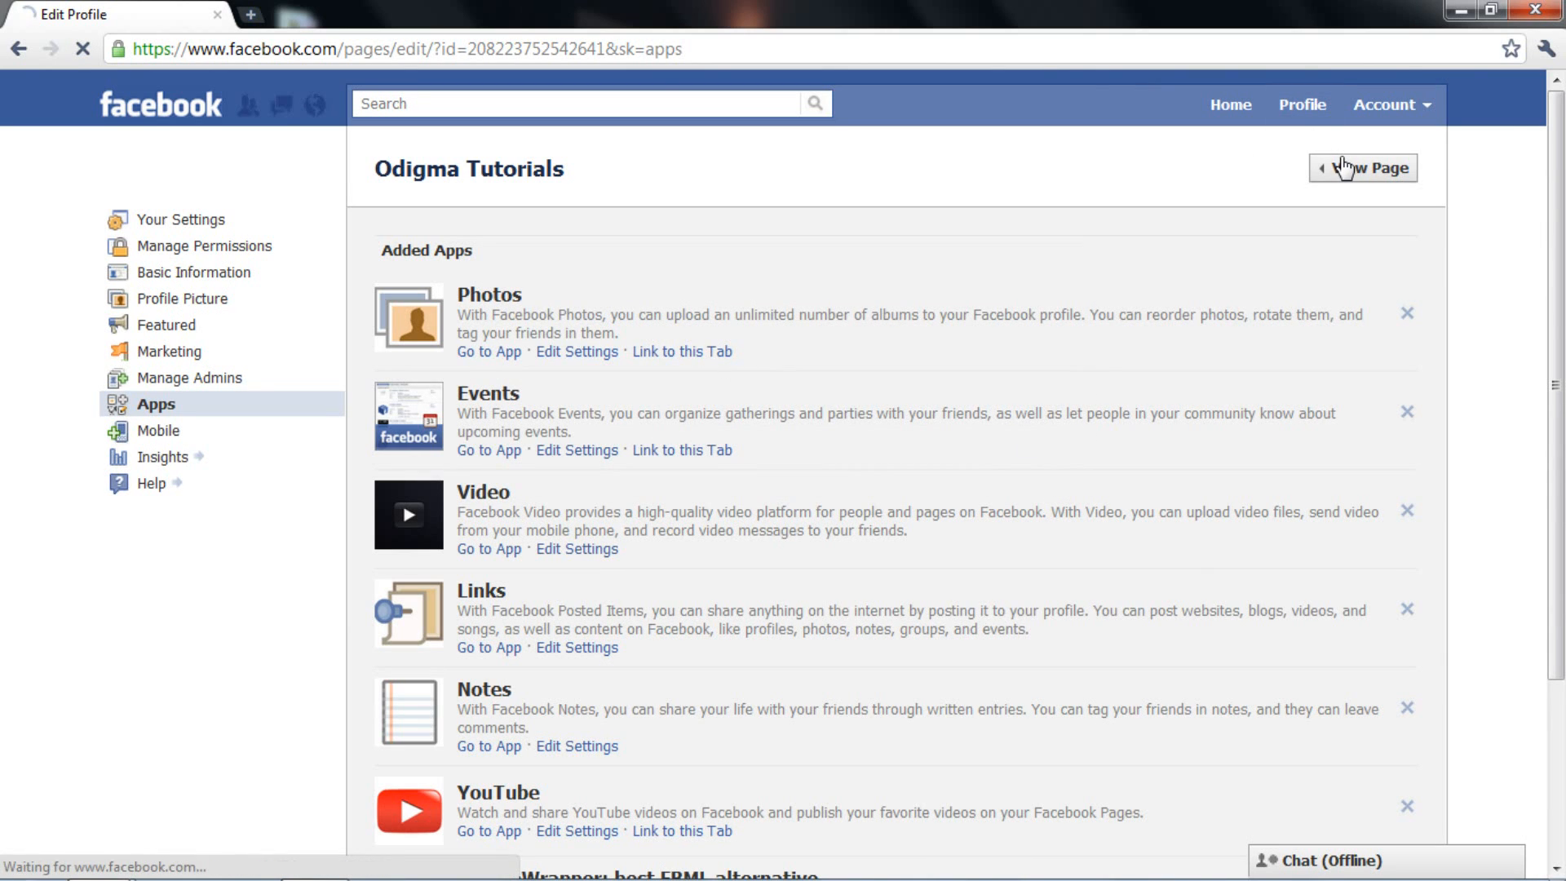
Open the page's Notes tab and title a new note 'test note'
left_click(1362, 166)
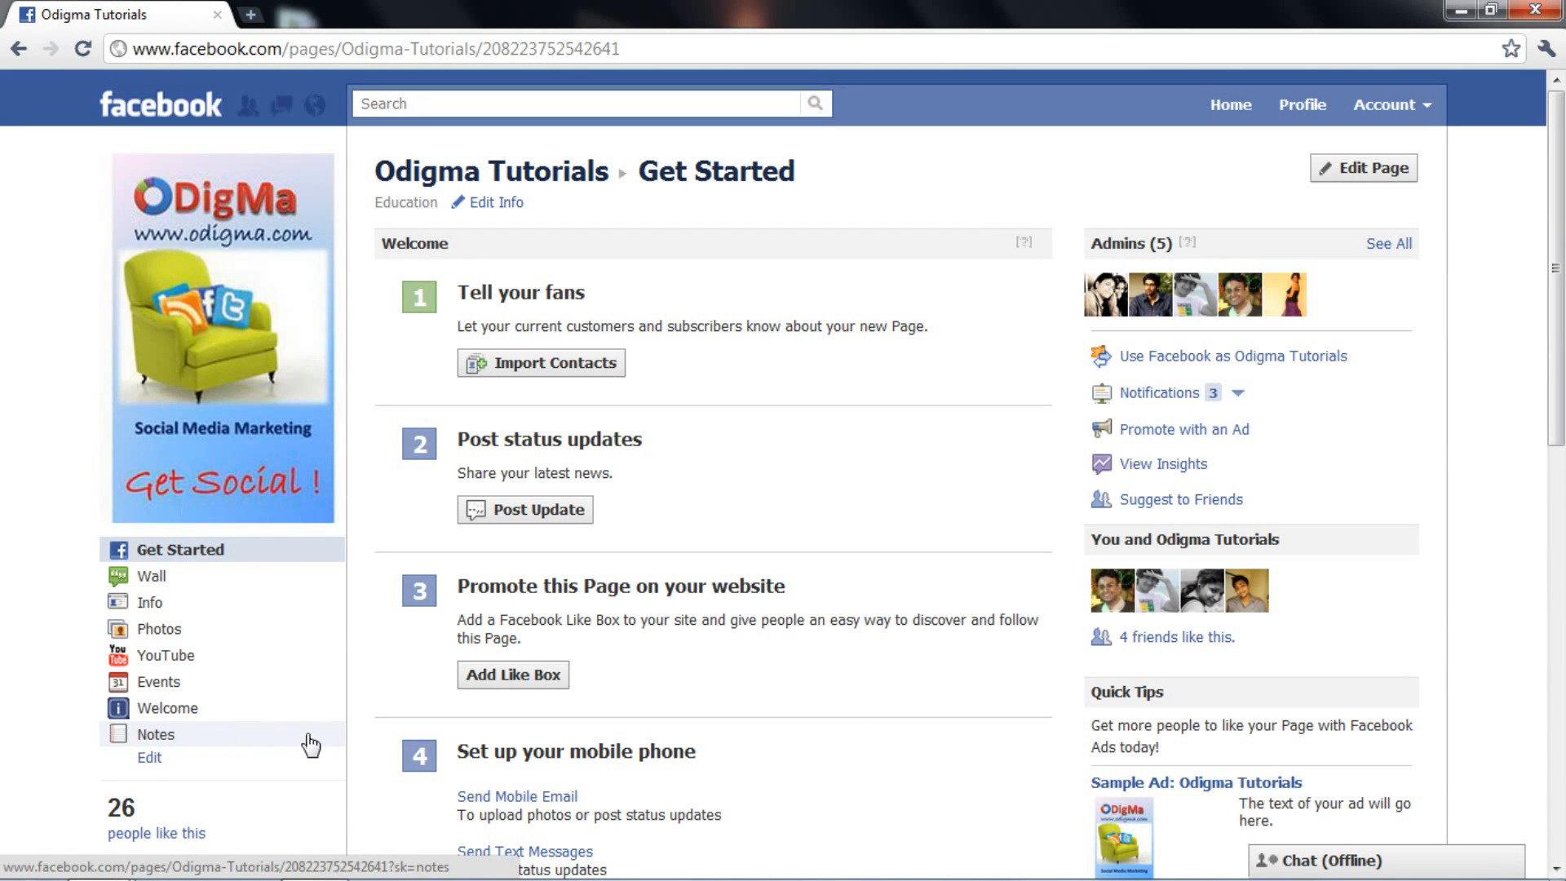
left_click(149, 756)
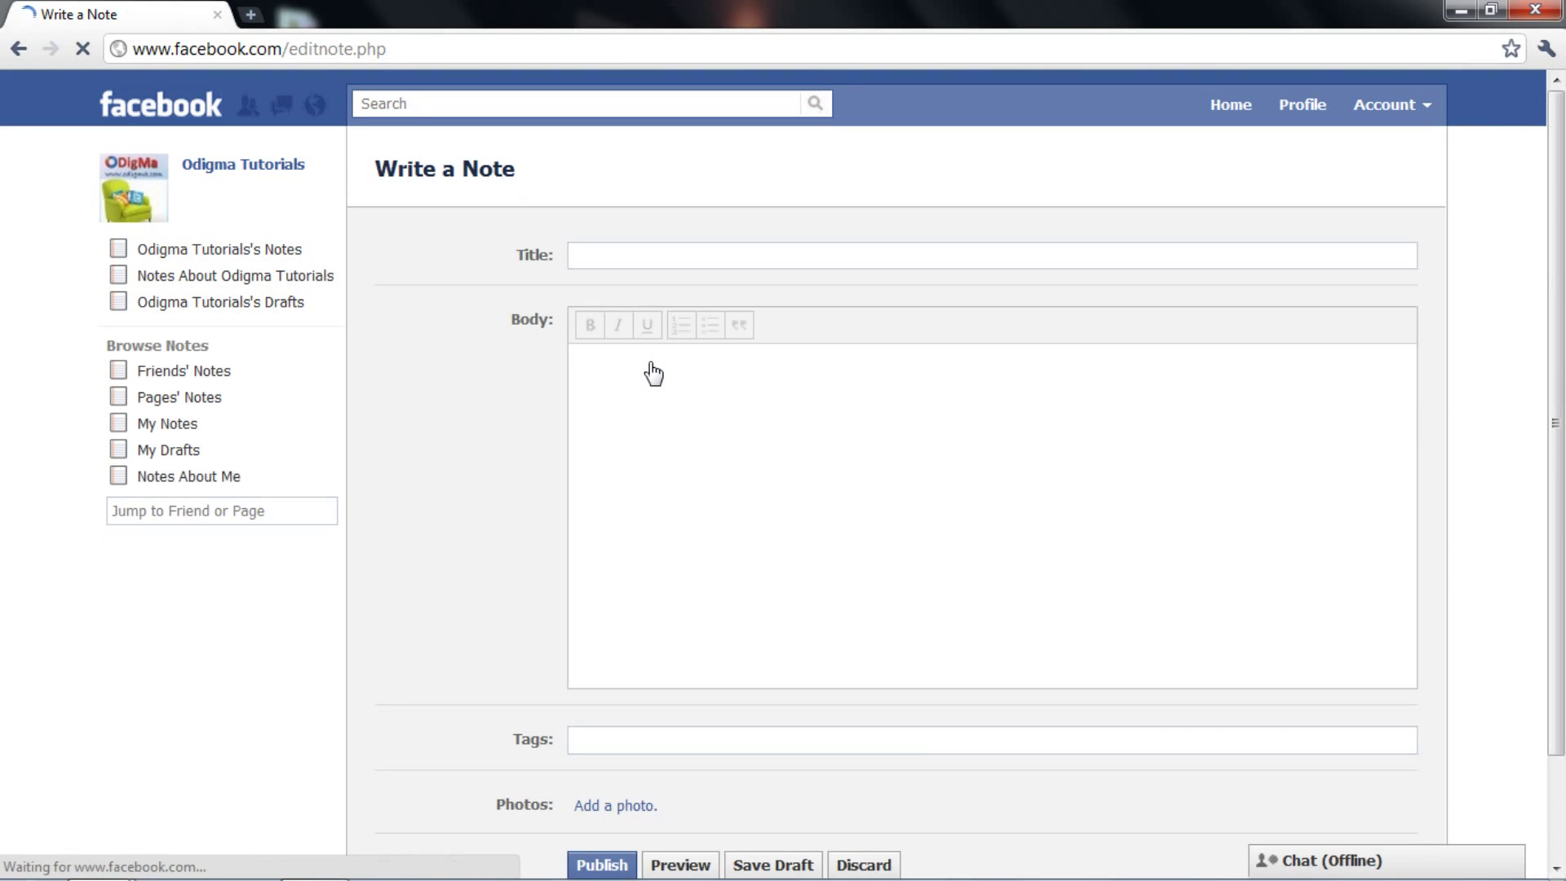
left_click(991, 255)
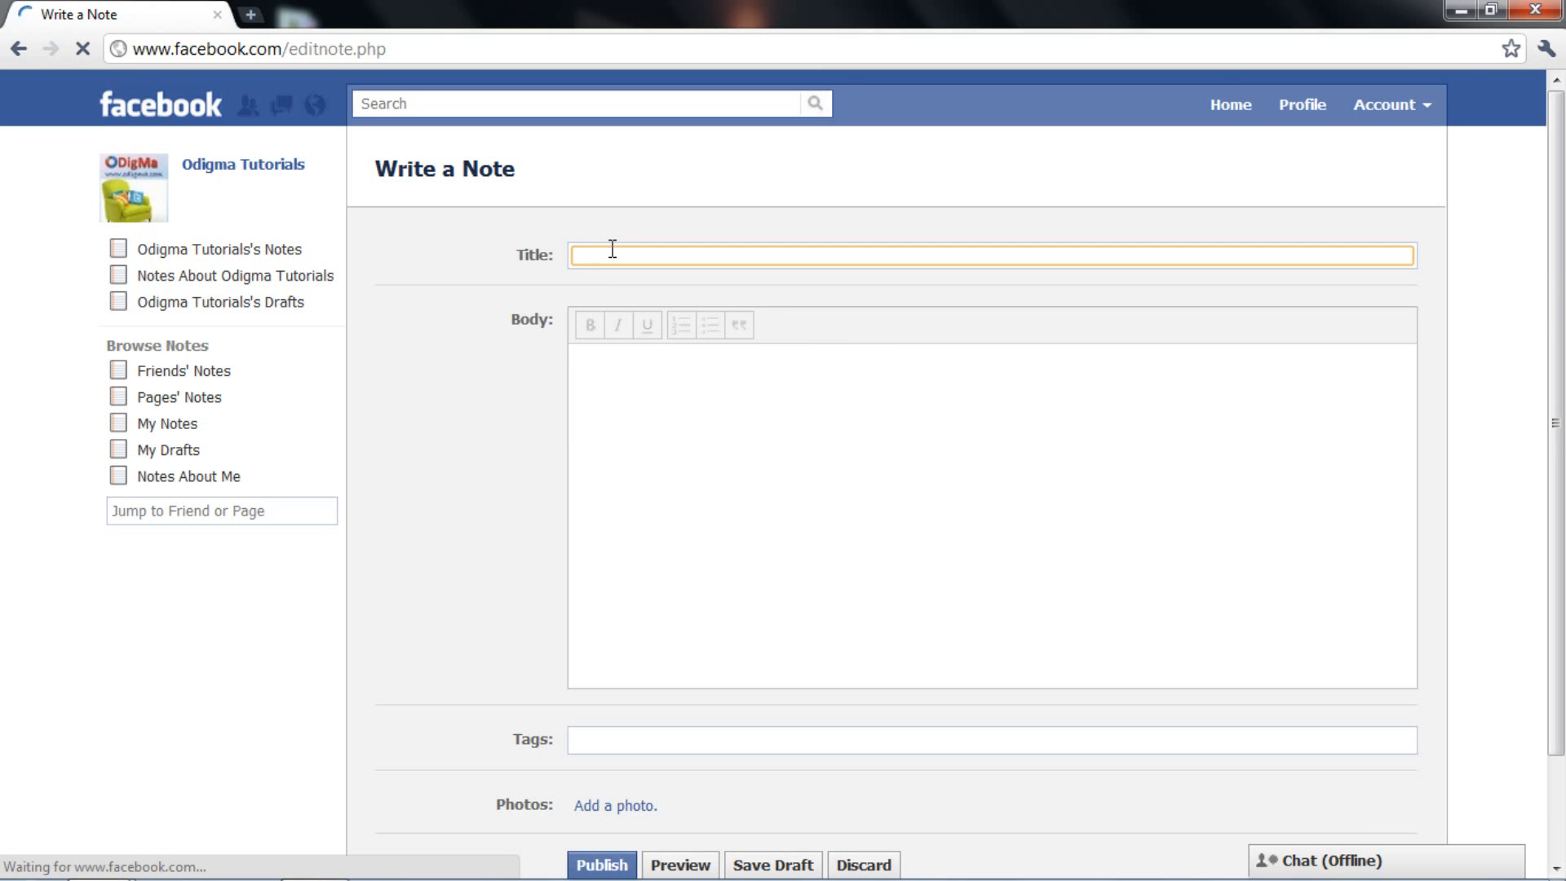
type("test")
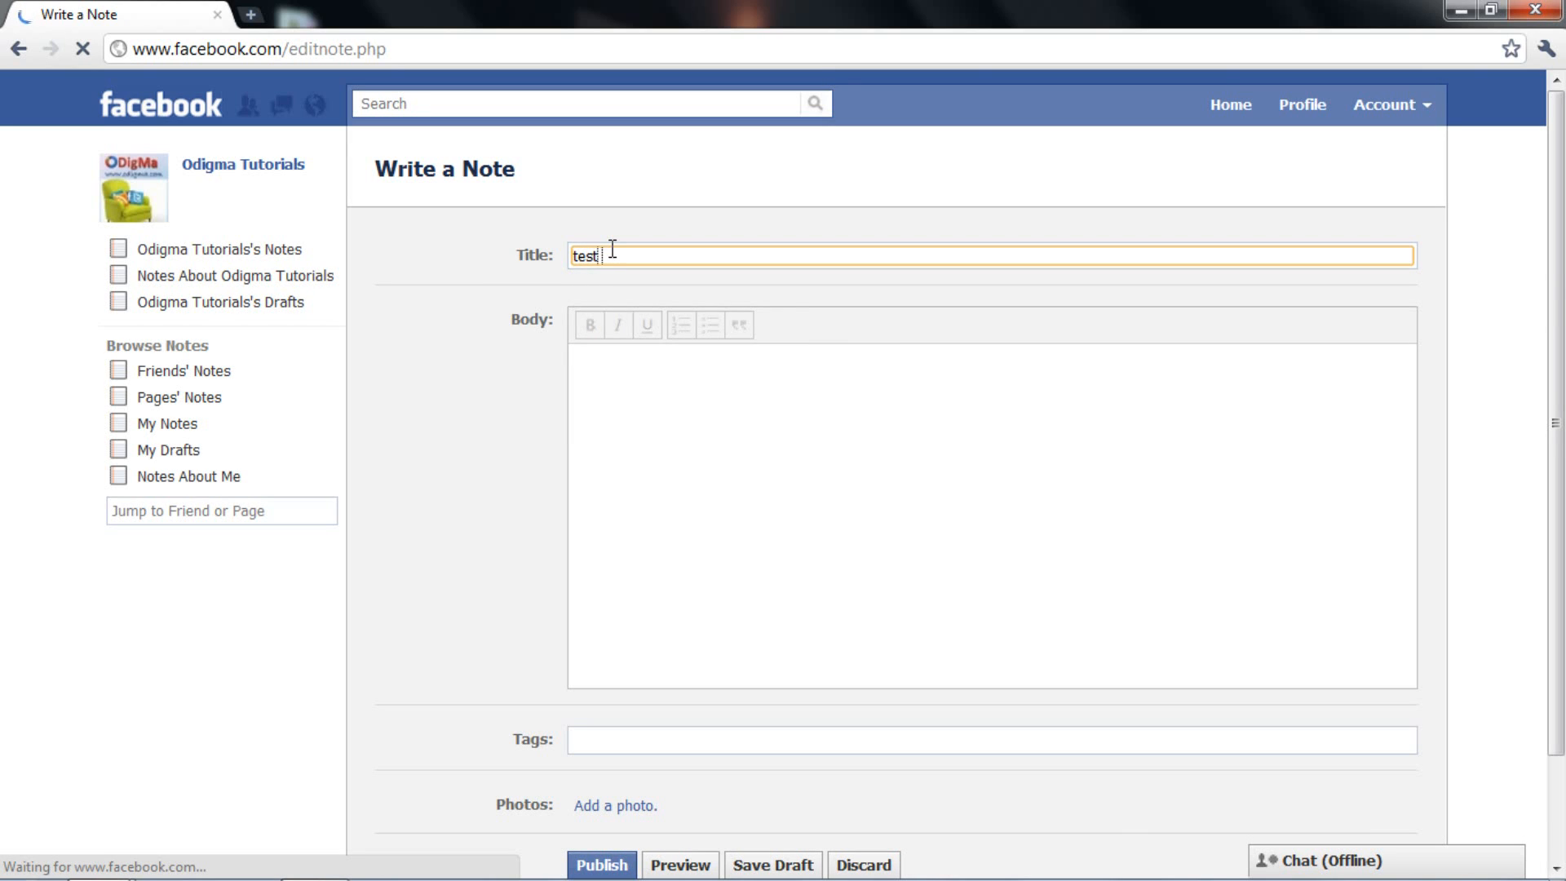
type("note")
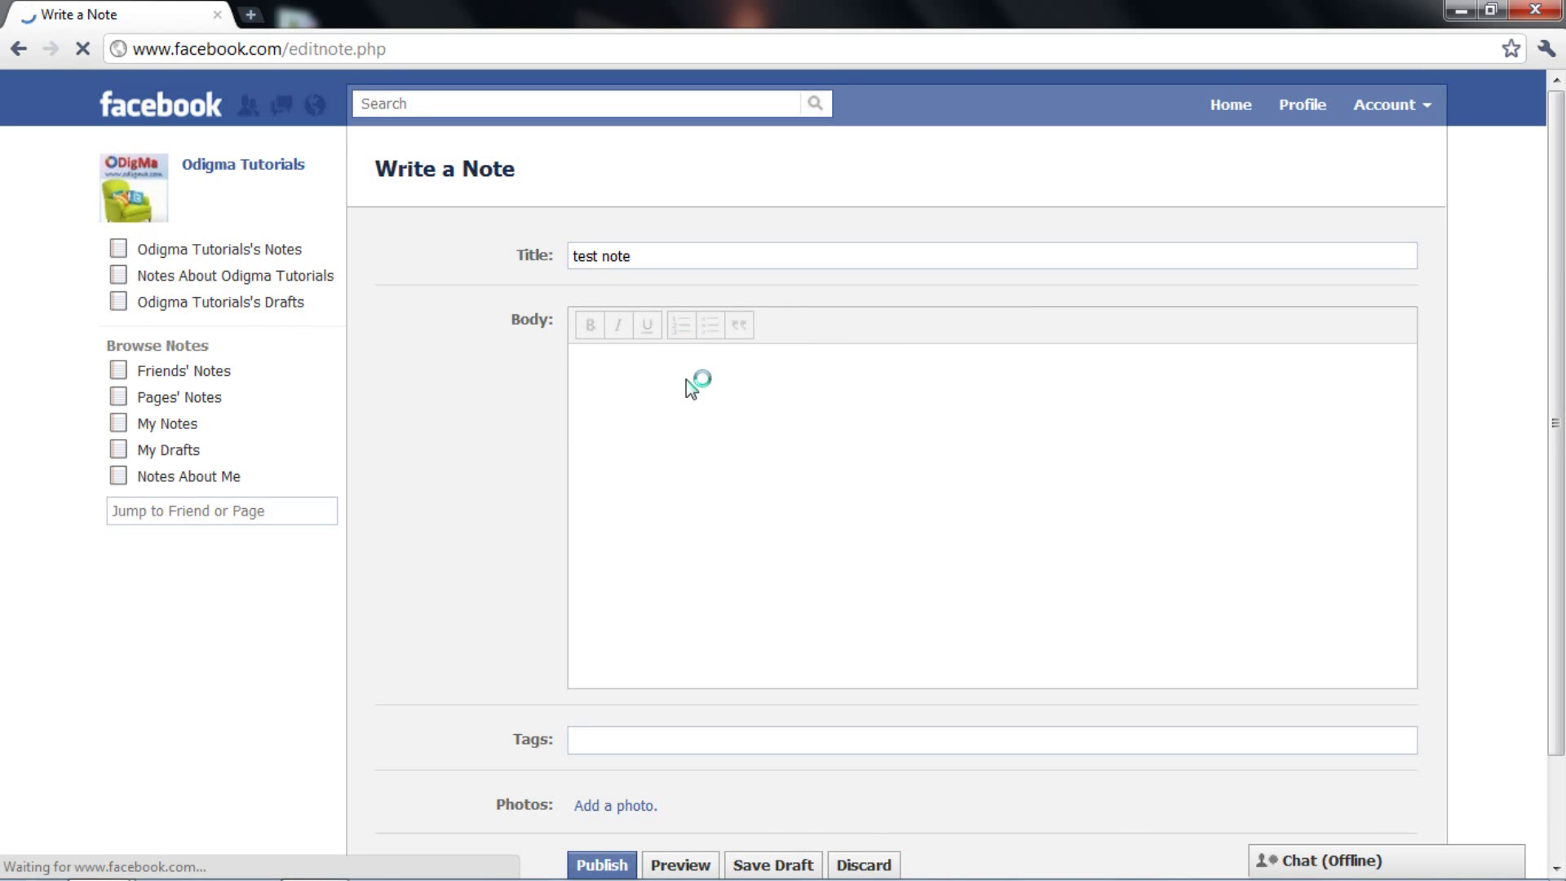
mouse_move(657, 398)
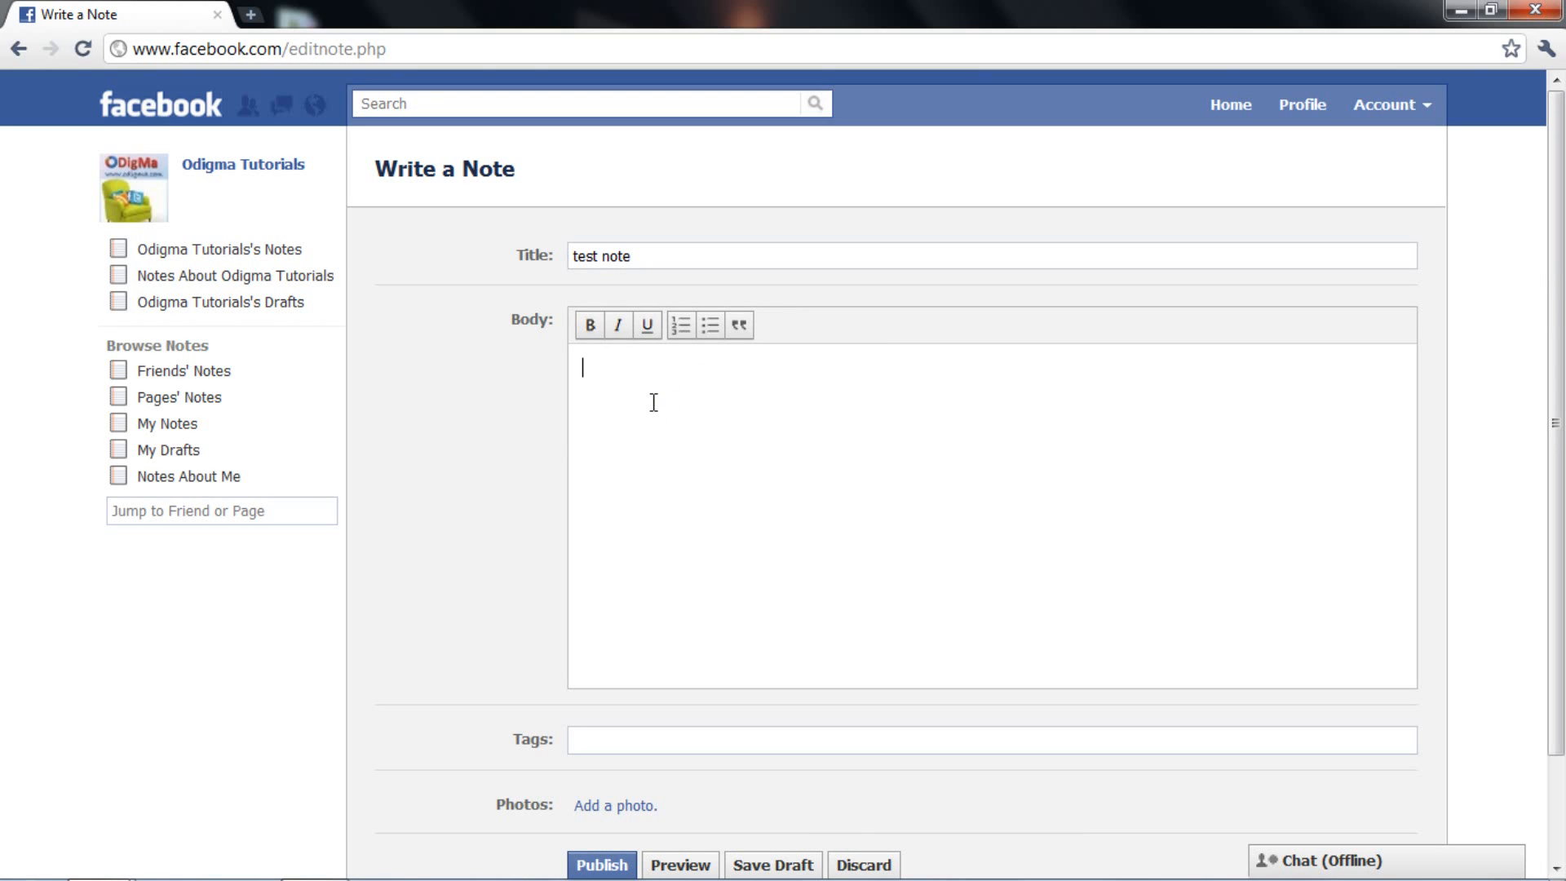
Write the body 'video for note' and tag the friend suggested for 'advit'
type("video for")
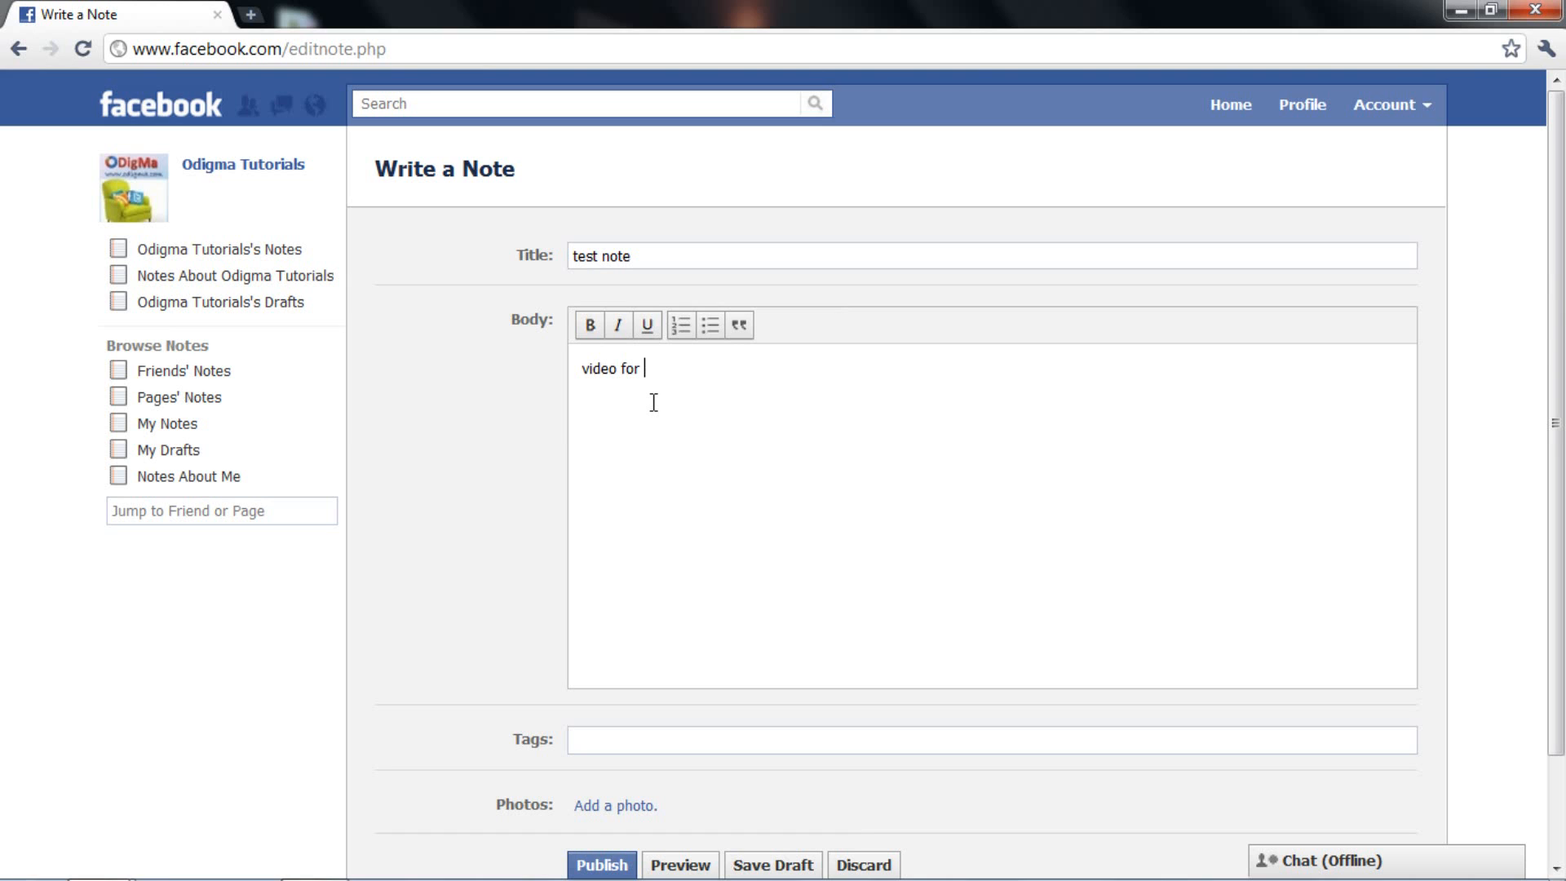
type("note")
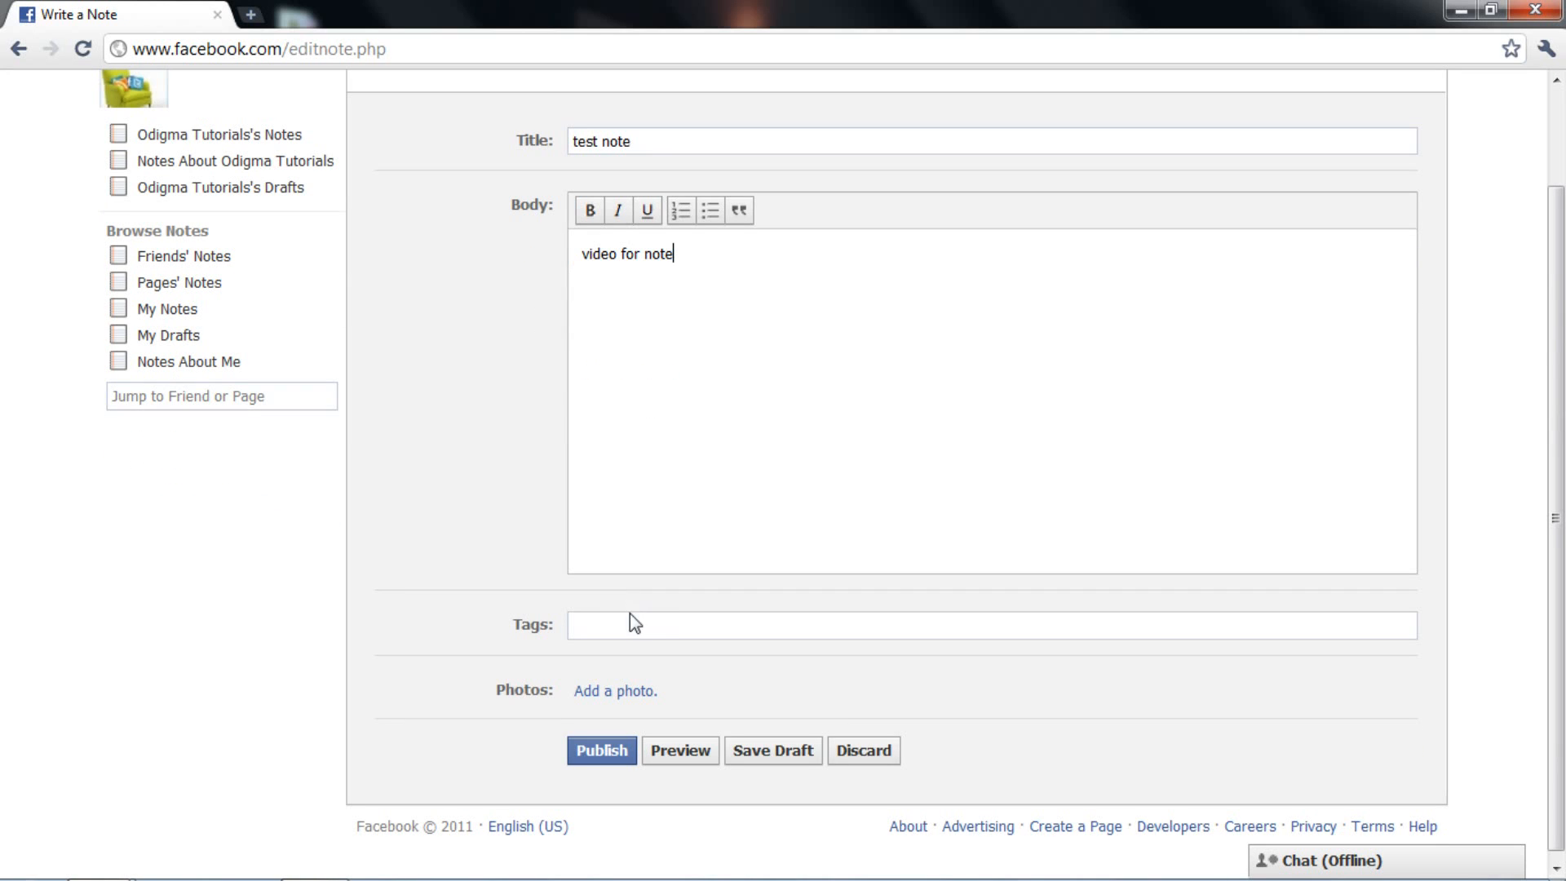
type("advit")
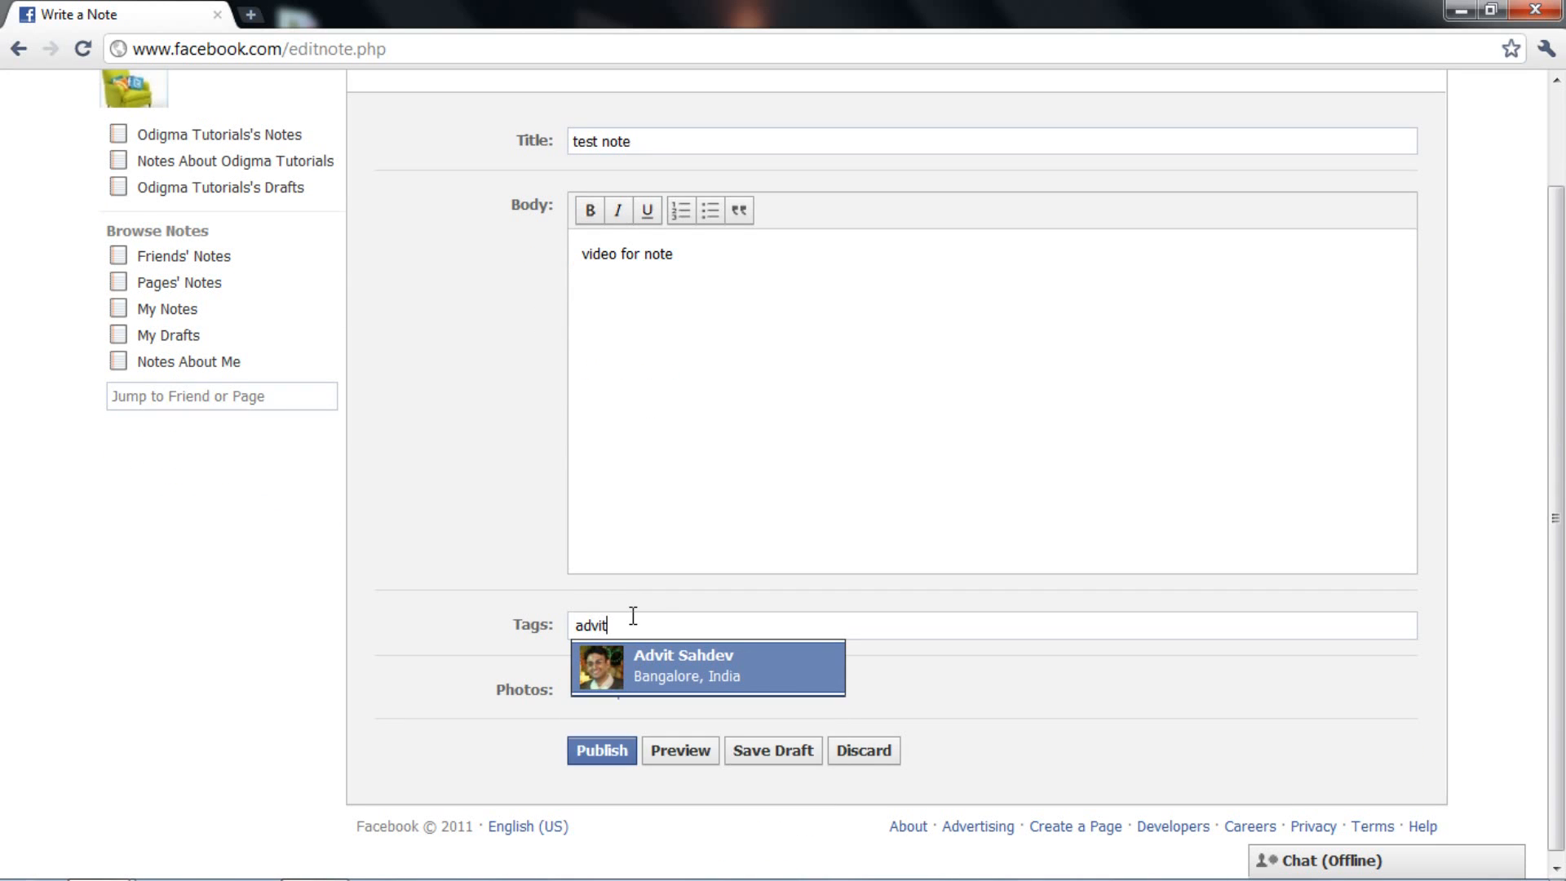
left_click(707, 667)
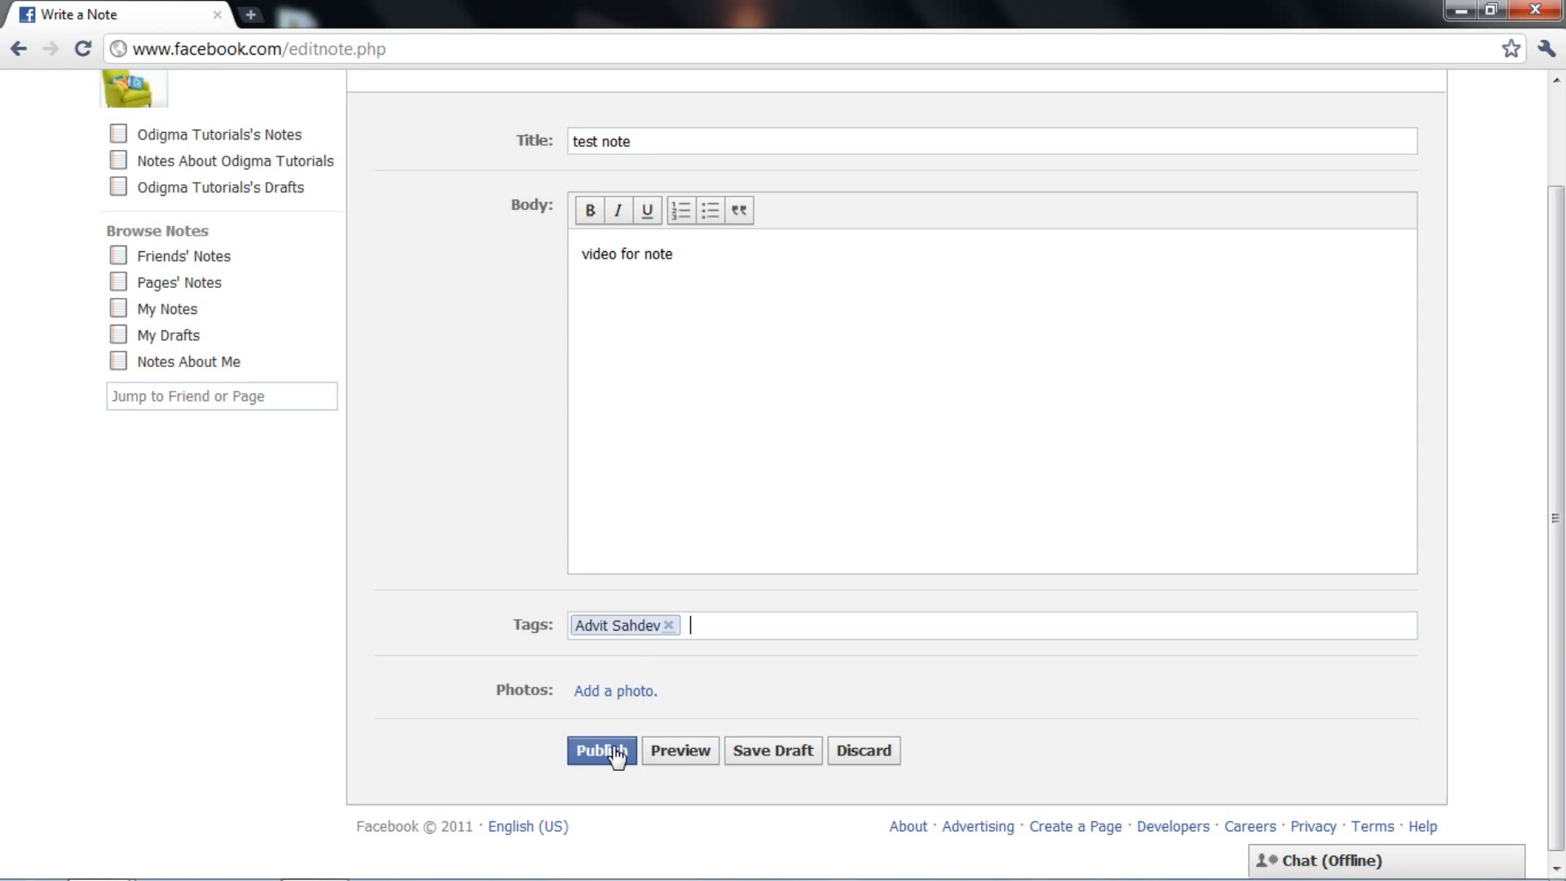
Preview the 'test note' note, then publish it
left_click(600, 750)
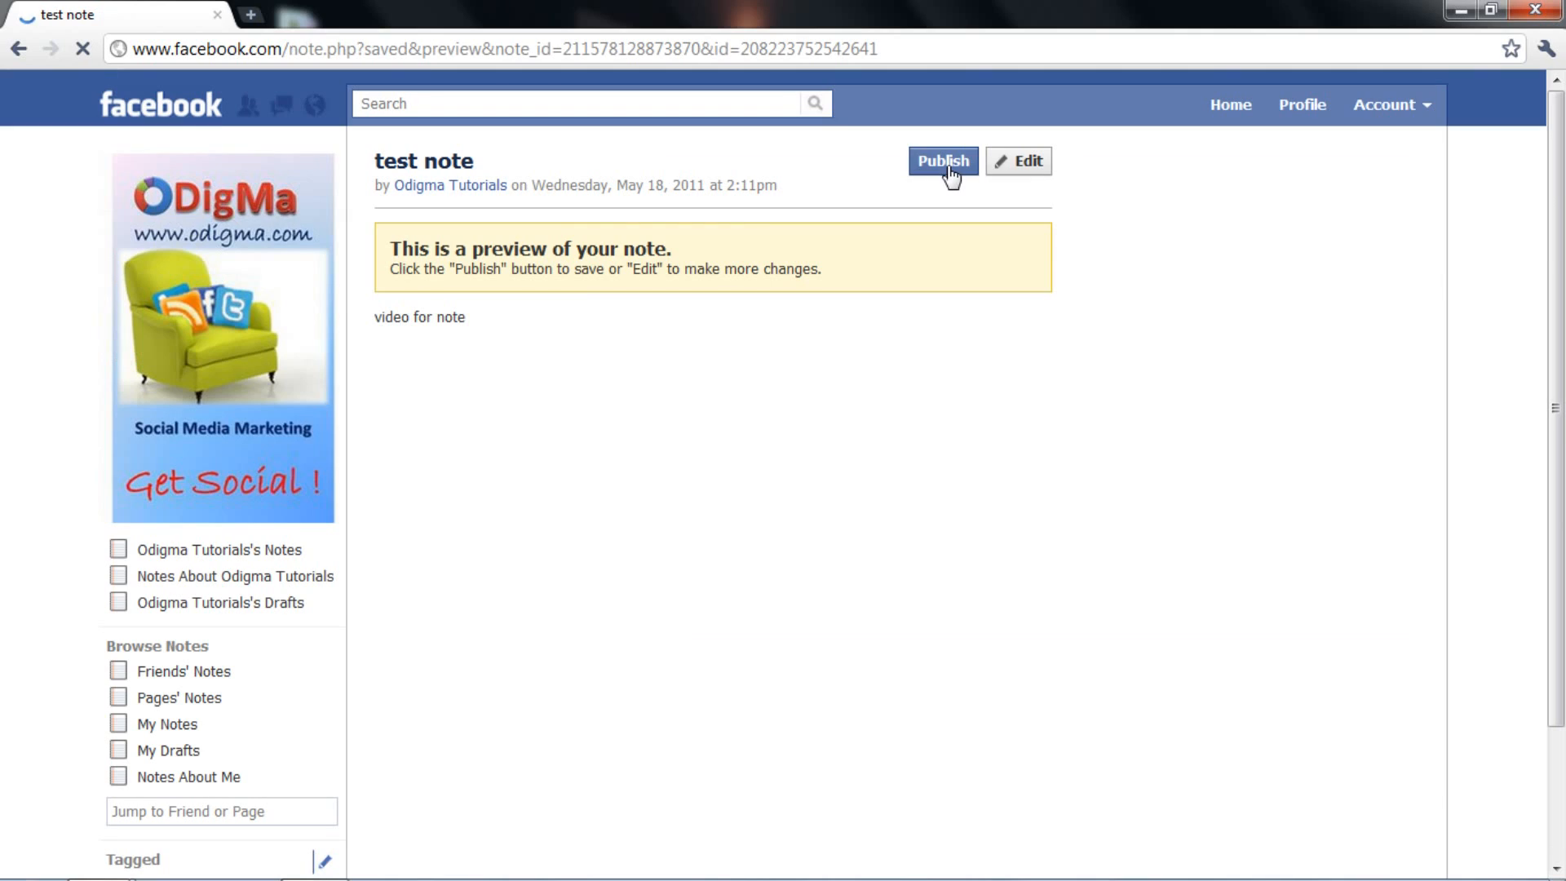
left_click(941, 161)
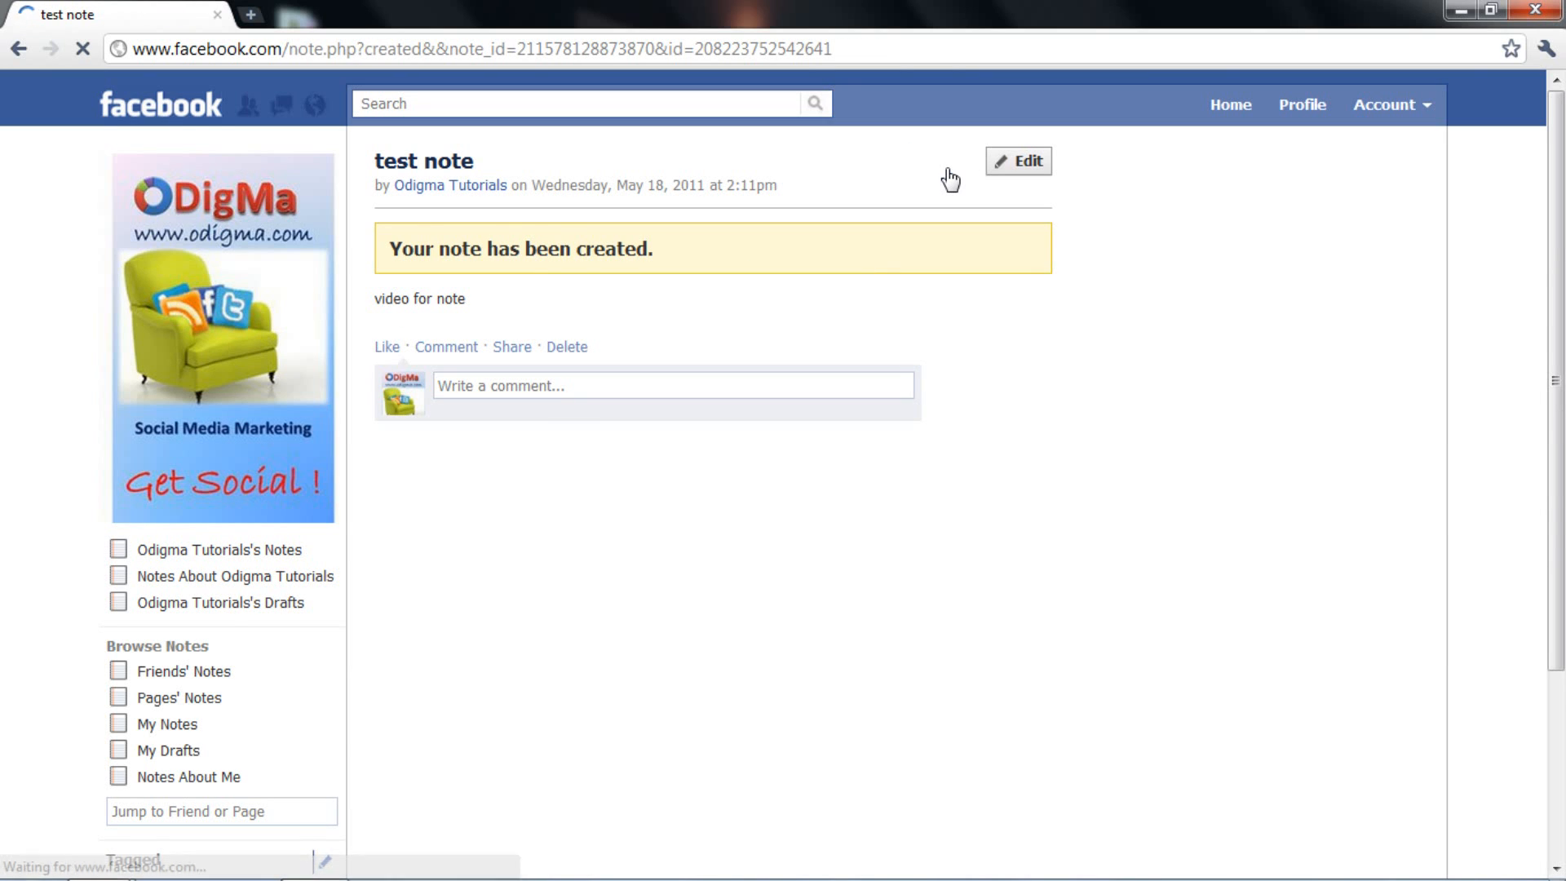